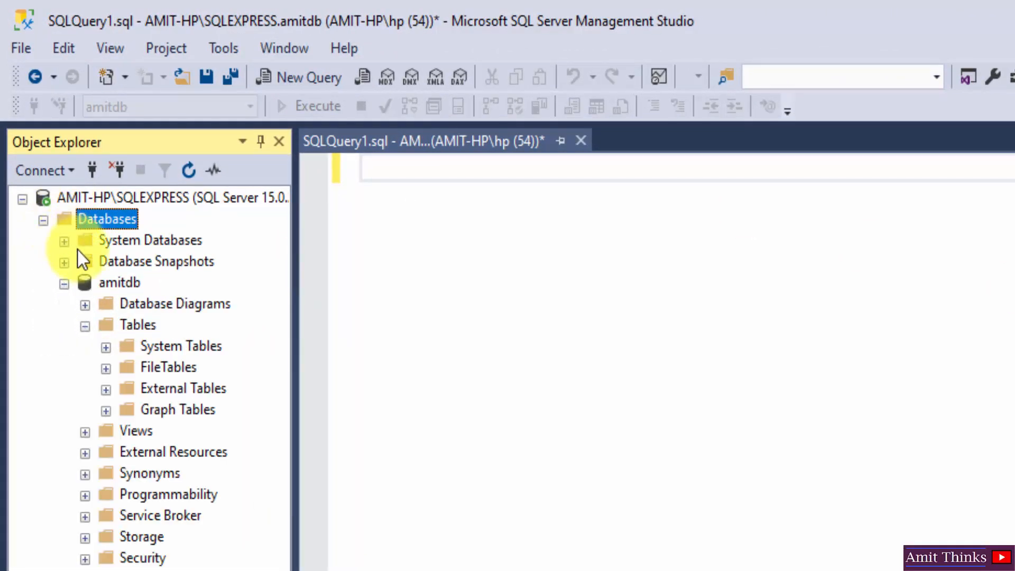
# Begin the script with 'use amitdb;' for the Employee table creation.
pyautogui.click(119, 282)
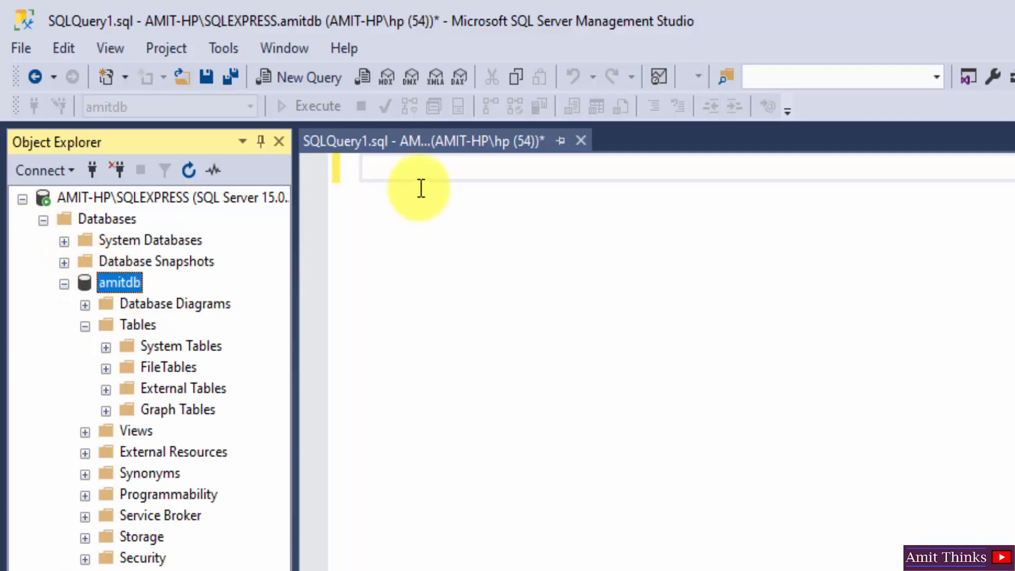
pyautogui.write('use amitdb;')
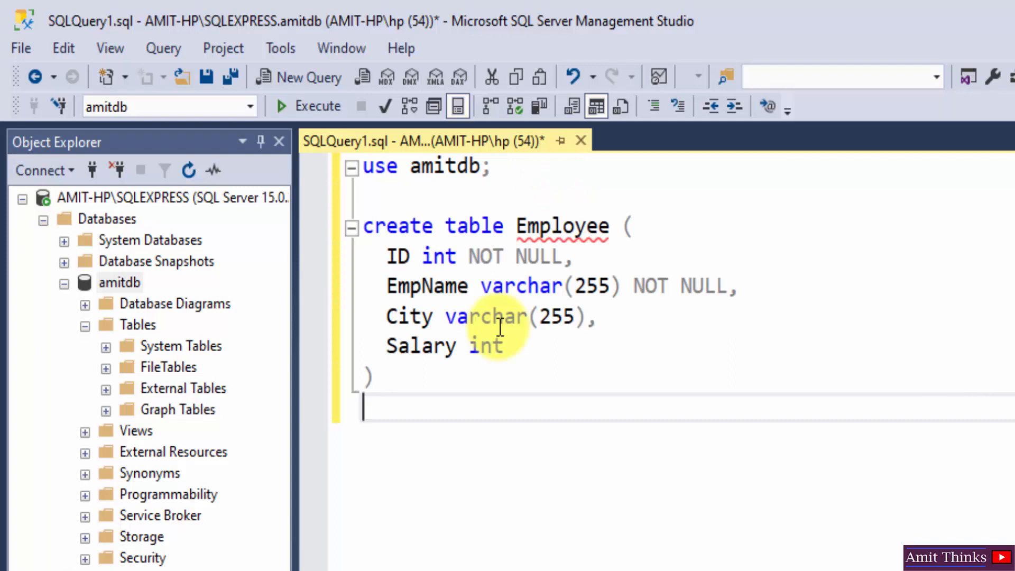
pyautogui.doubleClick(562, 225)
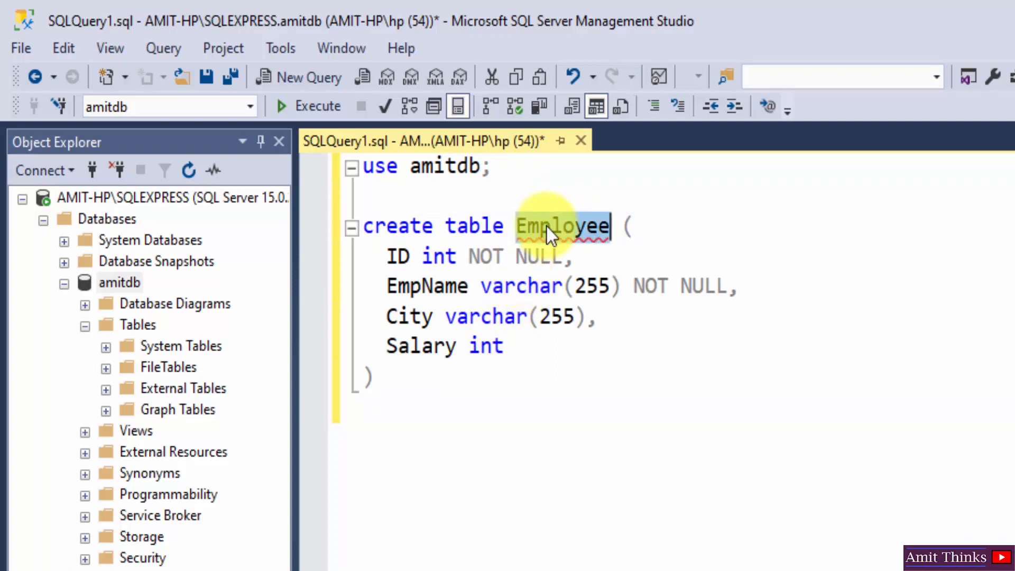
pyautogui.click(414, 256)
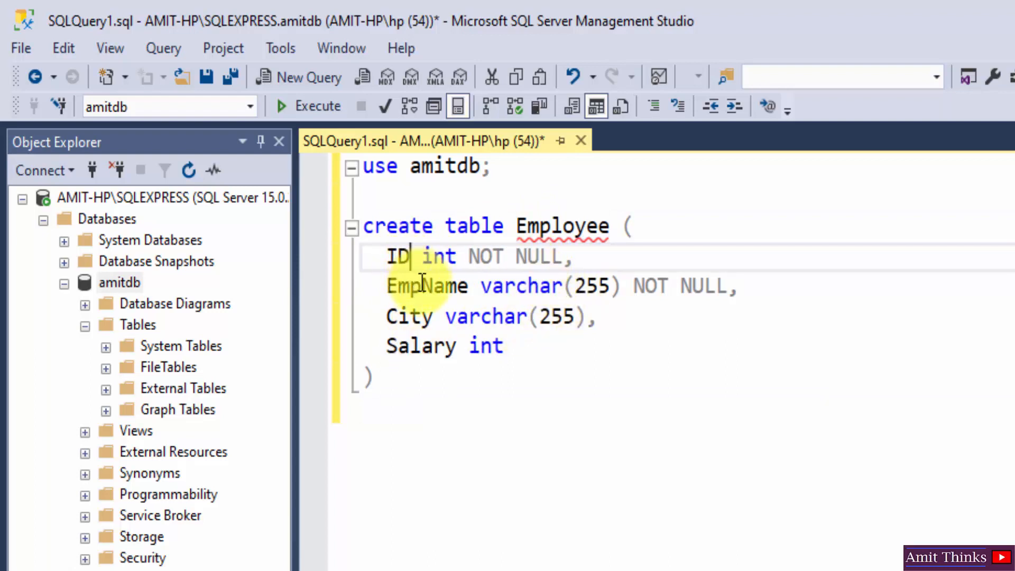
pyautogui.moveTo(653, 287)
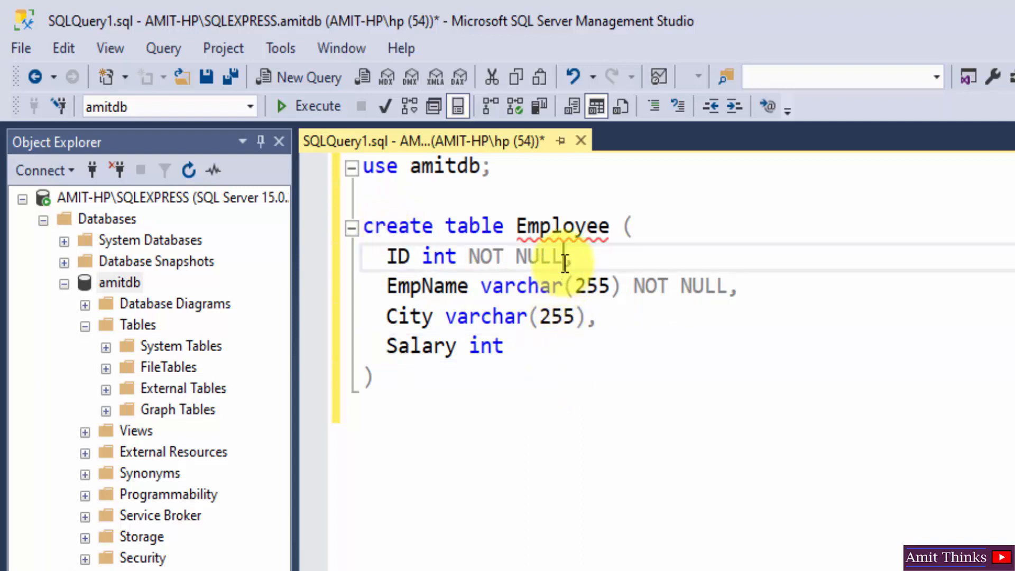
# Make ID int NOT NULL the PRIMARY KEY of the Employee table.
pyautogui.write(',')
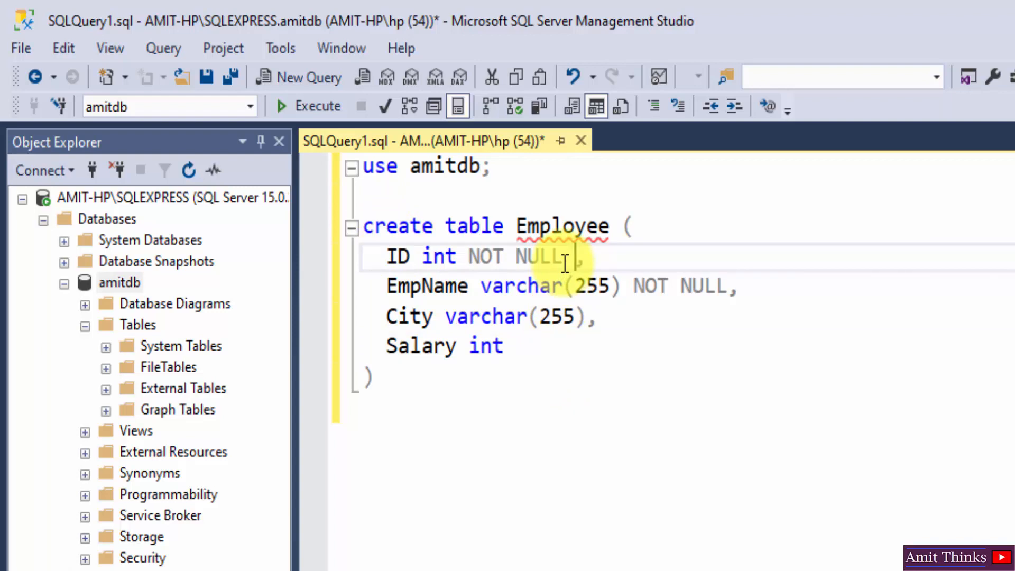
pyautogui.write('PRIMARY KEY')
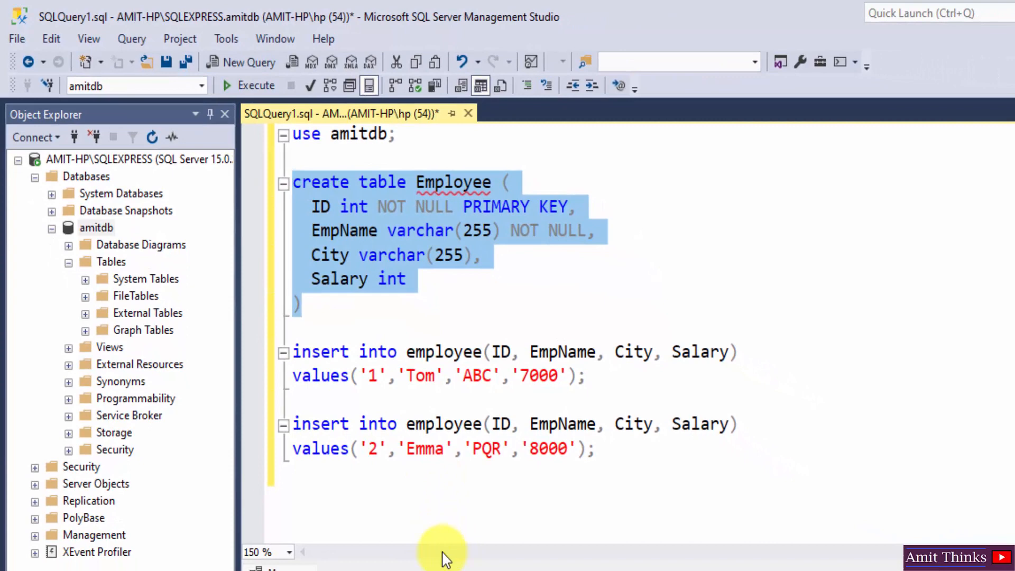
pyautogui.moveTo(431, 482)
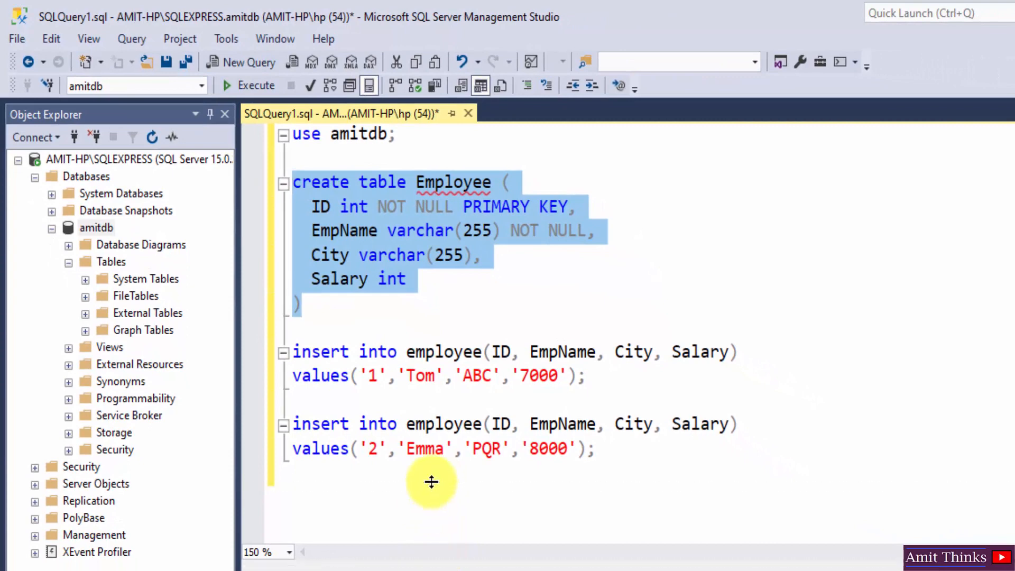
# Execute the Tom (ABC, 7000) and Emma (PQR, 8000) insert statements.
pyautogui.click(596, 448)
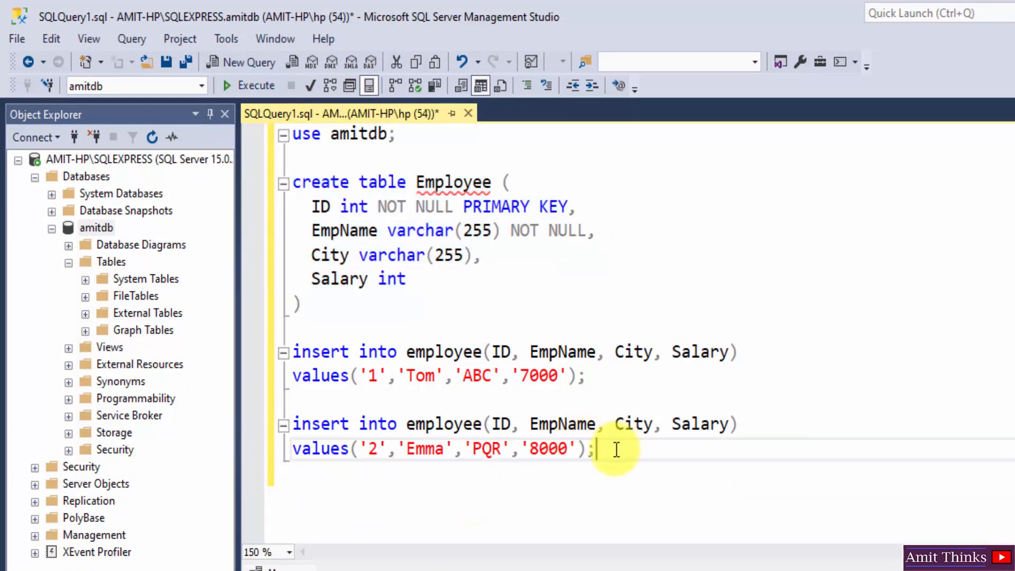
pyautogui.click(248, 85)
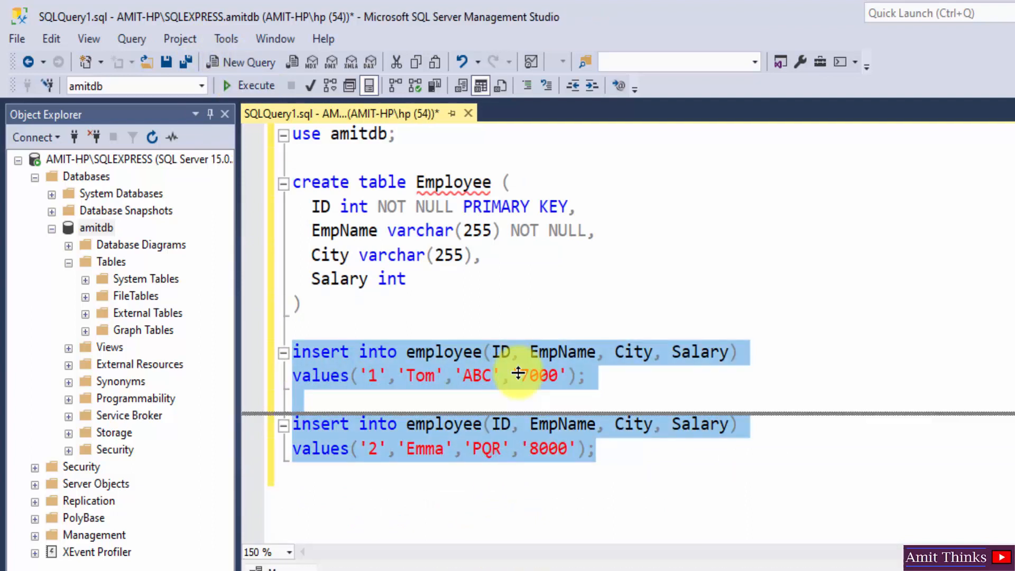
pyautogui.click(247, 84)
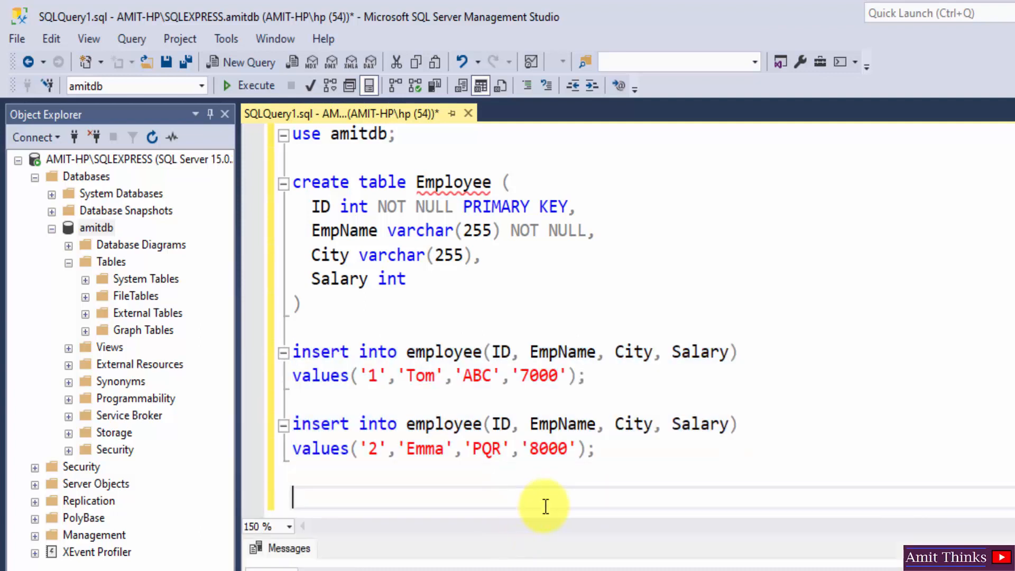
# Add 'select * from employee;' with the spacing before 'from' fixed.
pyautogui.write('select *')
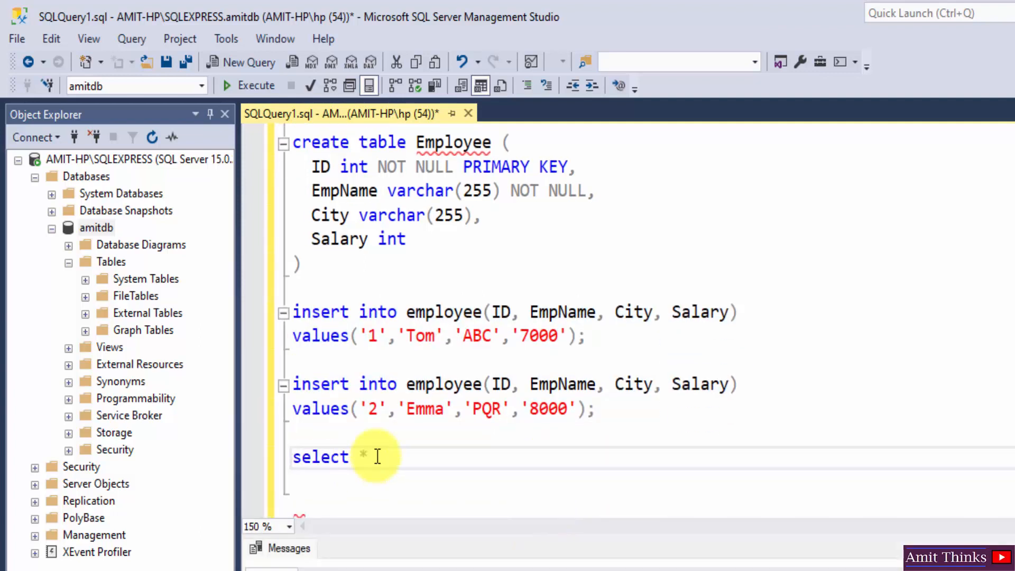
pyautogui.write('from employee;')
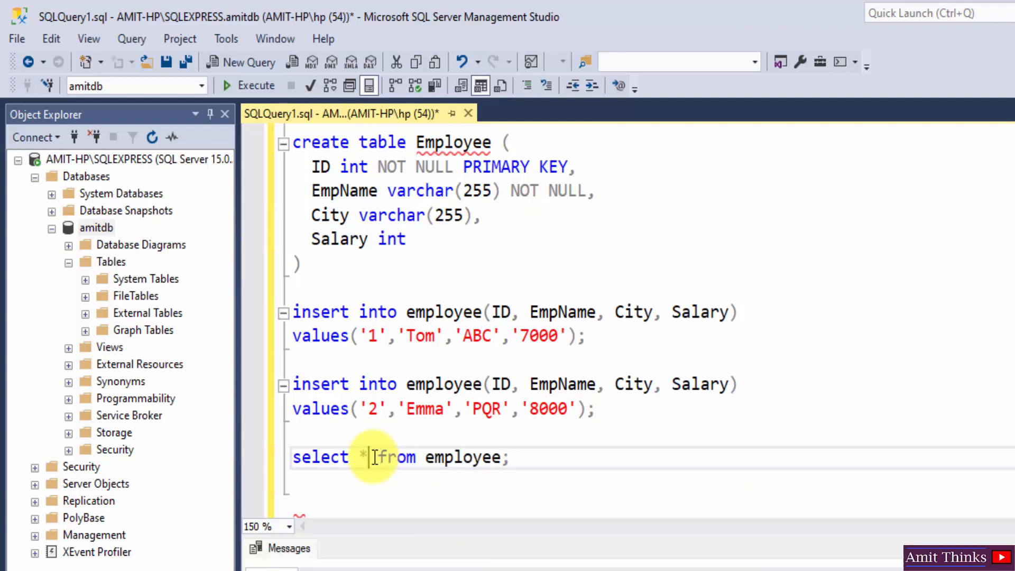
pyautogui.click(249, 85)
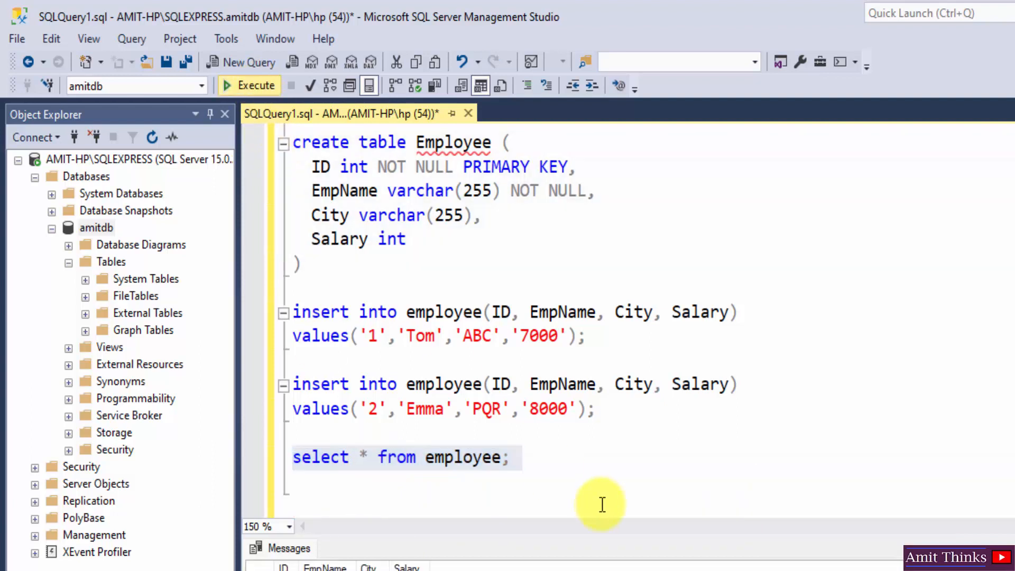
# Execute the select query, listing Tom and Emma with city and salary.
pyautogui.click(248, 84)
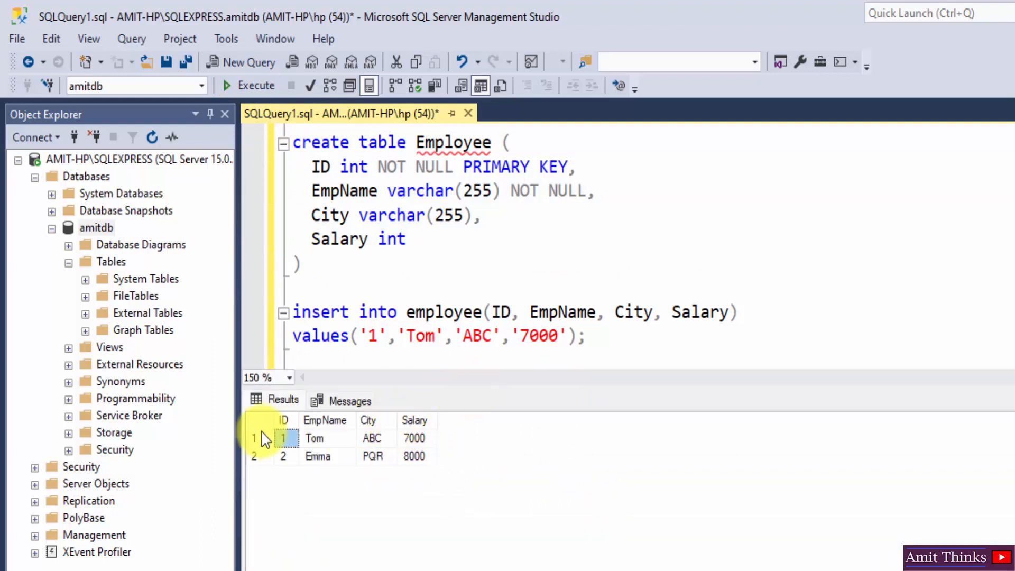
pyautogui.moveTo(473, 387)
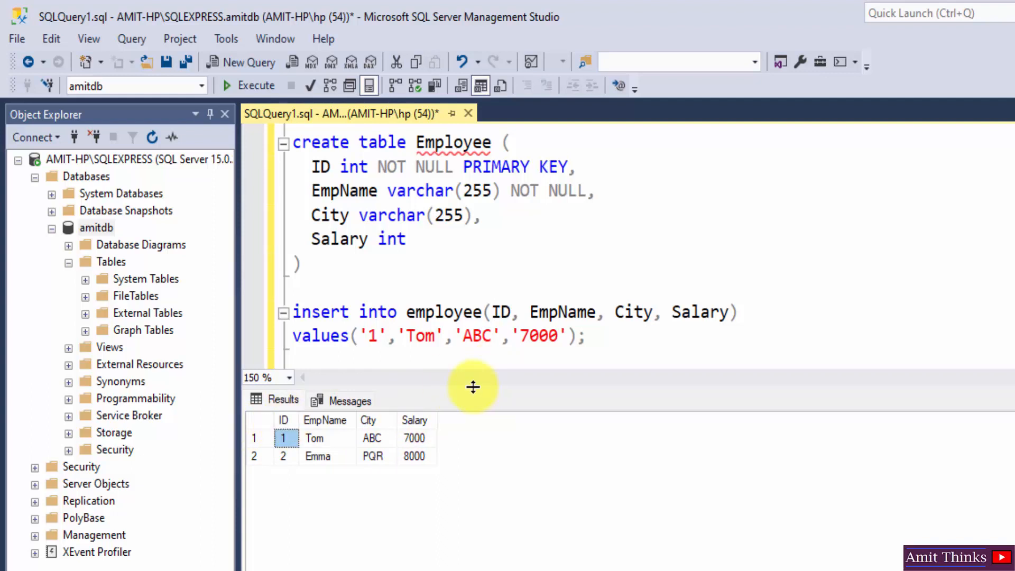